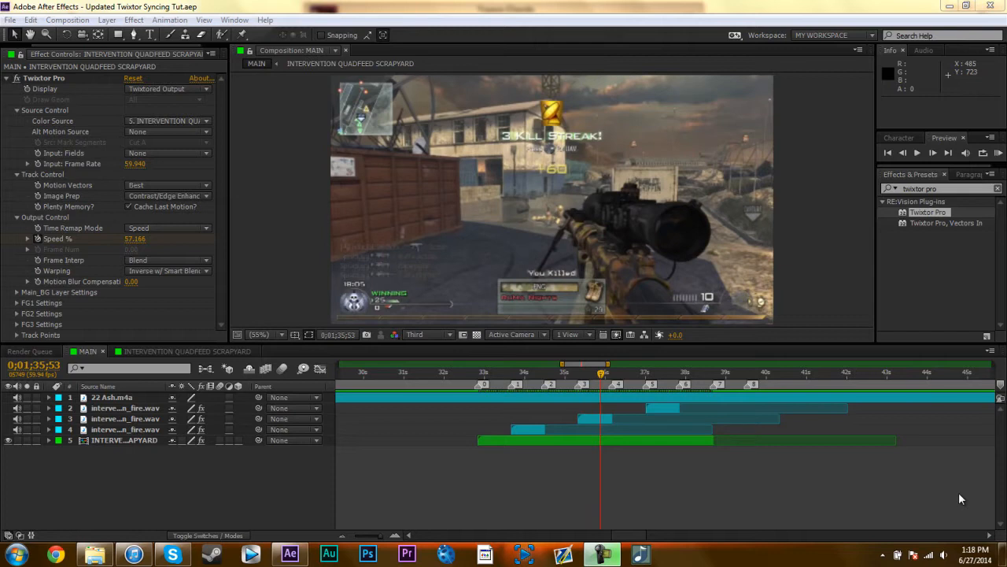
mouse_move(768, 496)
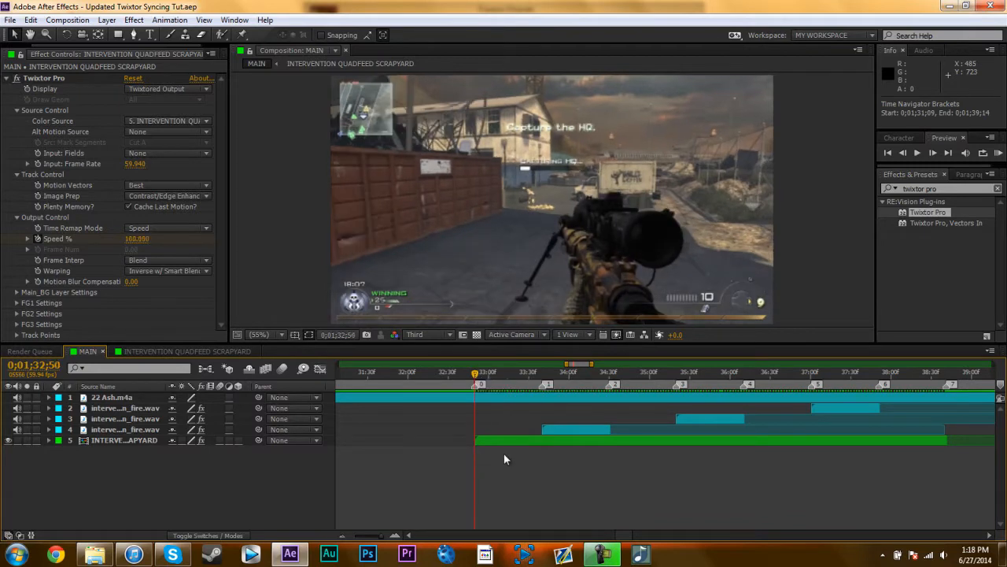
Keyframe the gameplay clip's Scale at its start with Easy Ease, set to 133%
click(125, 439)
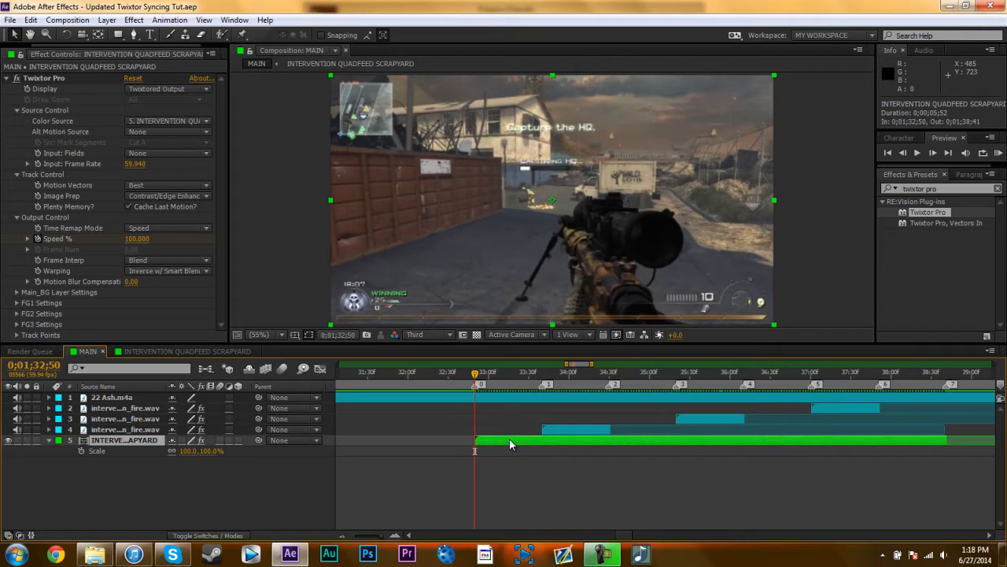
mouse_move(606, 364)
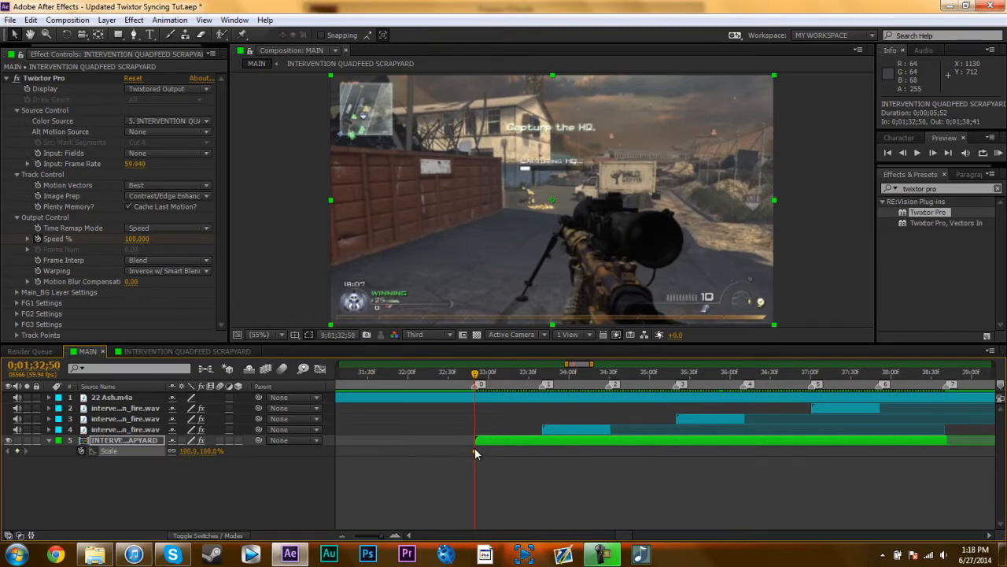
right_click(475, 453)
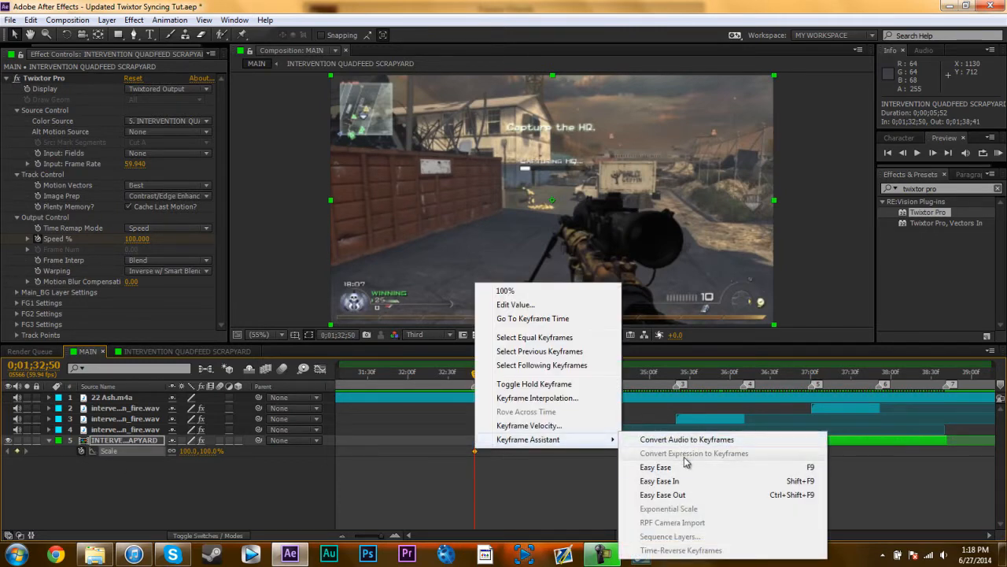
click(655, 467)
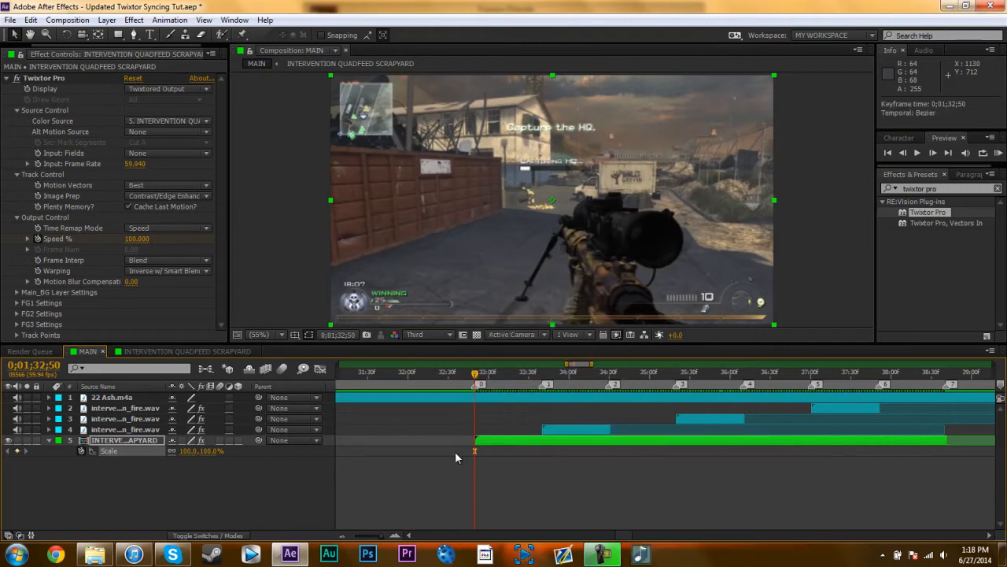
mouse_move(344, 463)
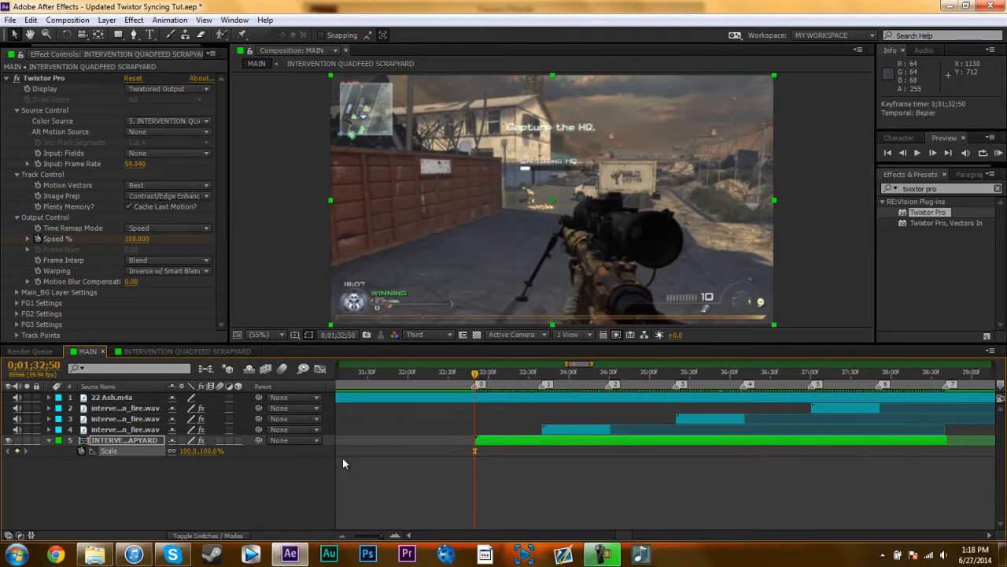
double_click(209, 450)
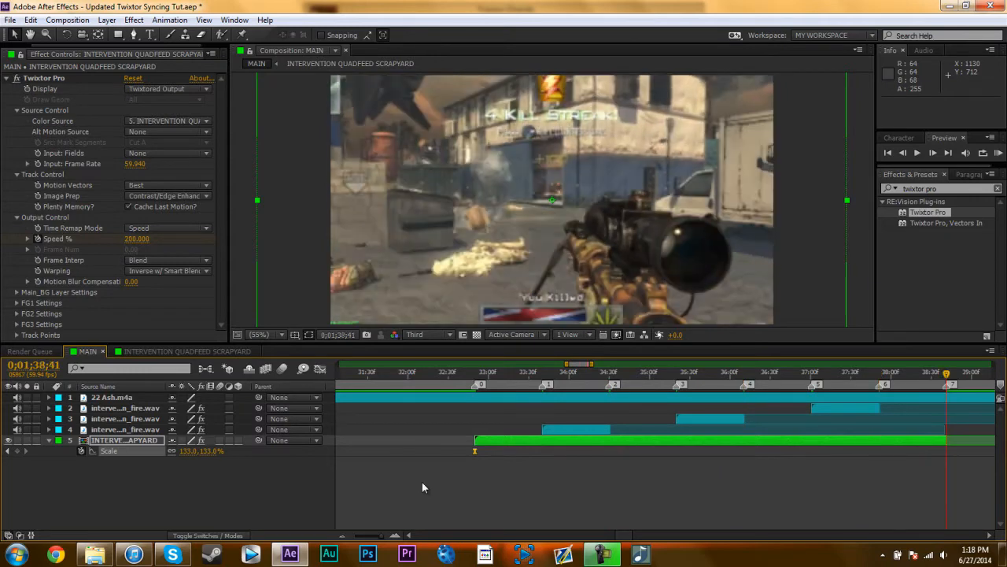
click(475, 371)
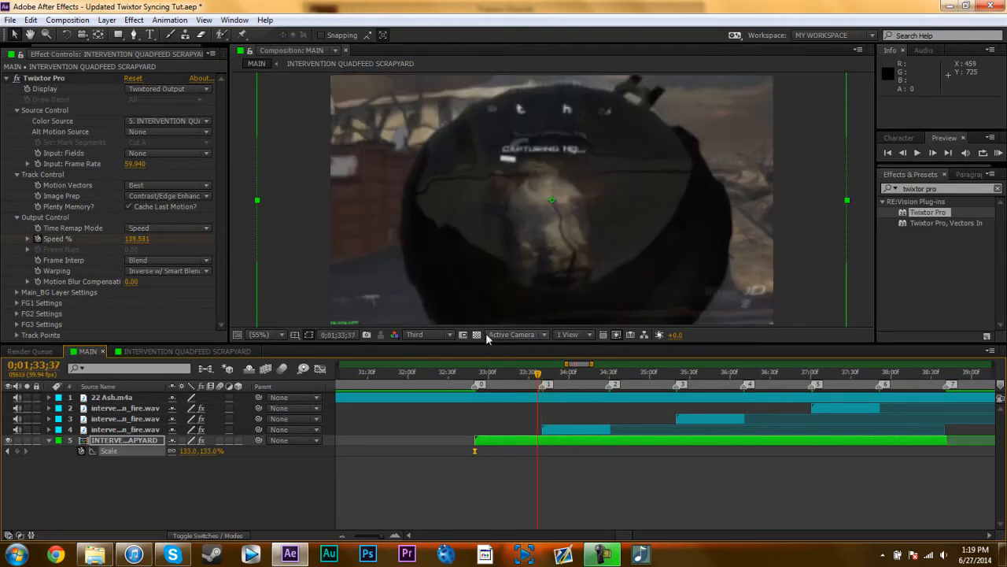
mouse_move(573, 177)
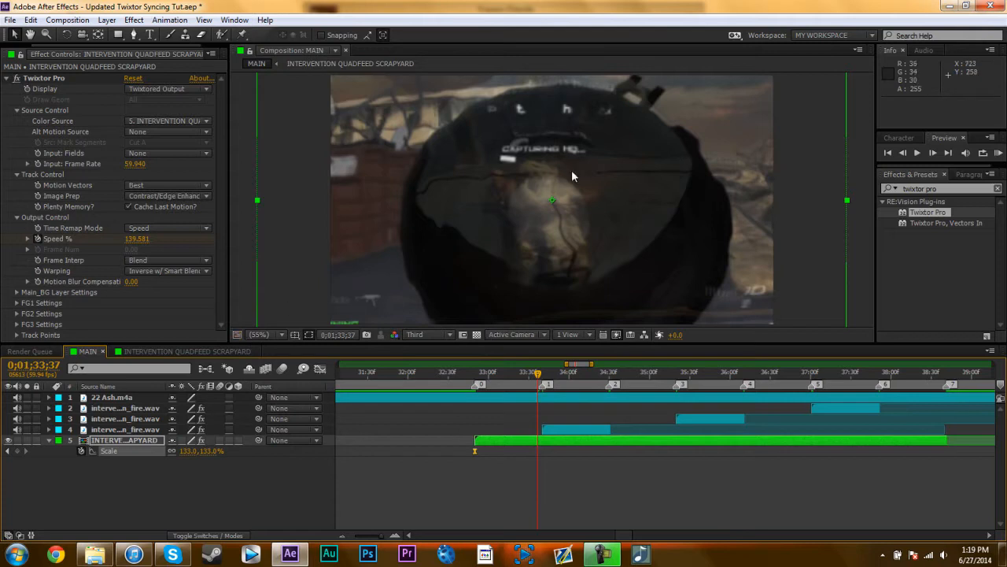
mouse_move(213, 464)
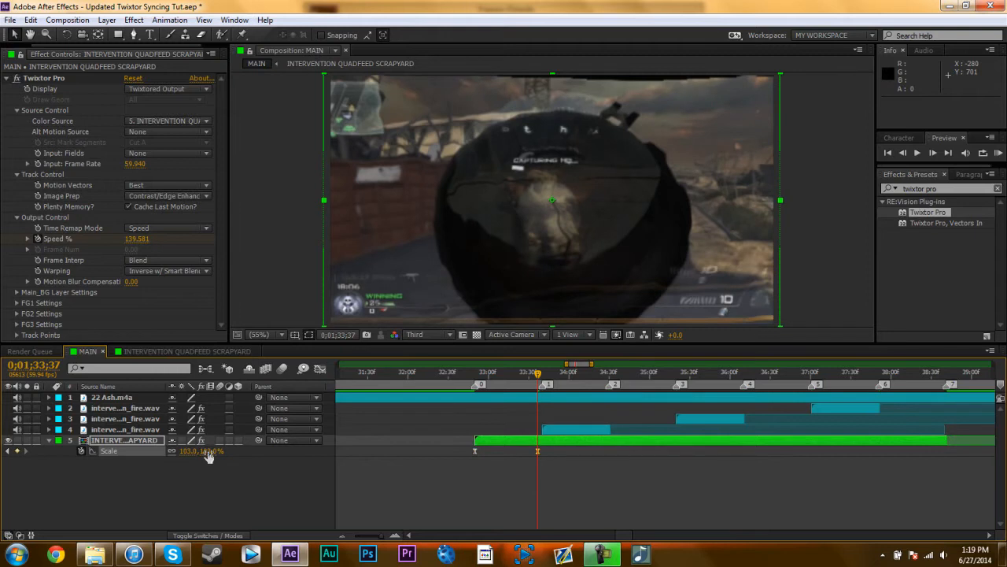
Open the gameplay clip's nested composition and its settings
click(427, 334)
text(1280*1)
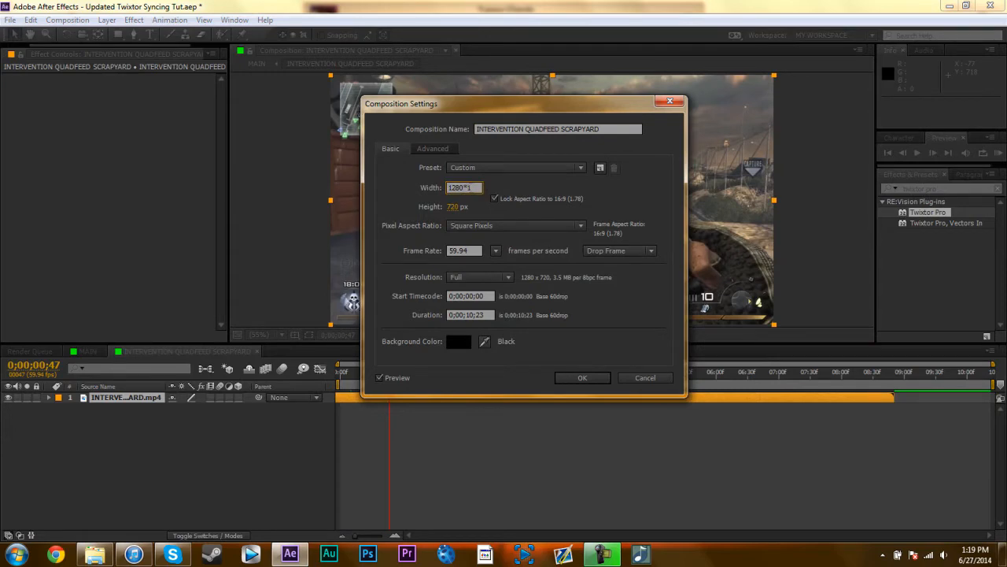
Cancel the nested comp's settings and return to MAIN to search 'motion tile'
click(583, 377)
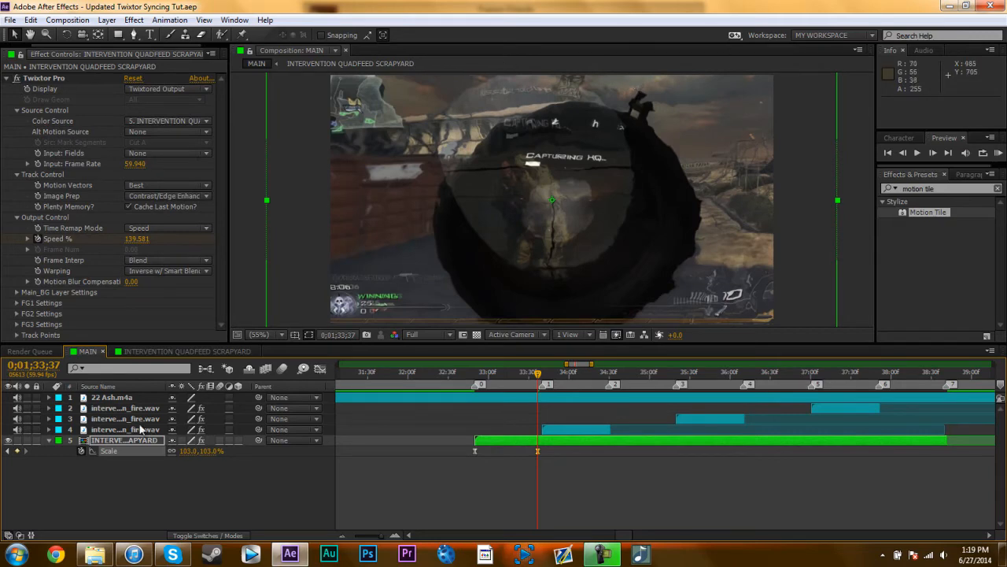
click(48, 440)
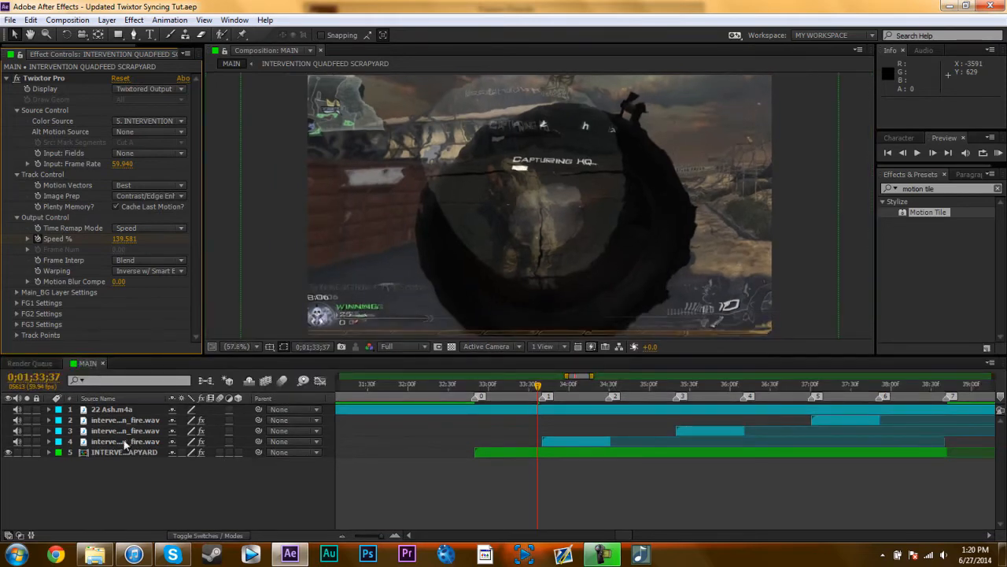
Reveal the gameplay layer's Scale property for the marker keyframes
click(125, 451)
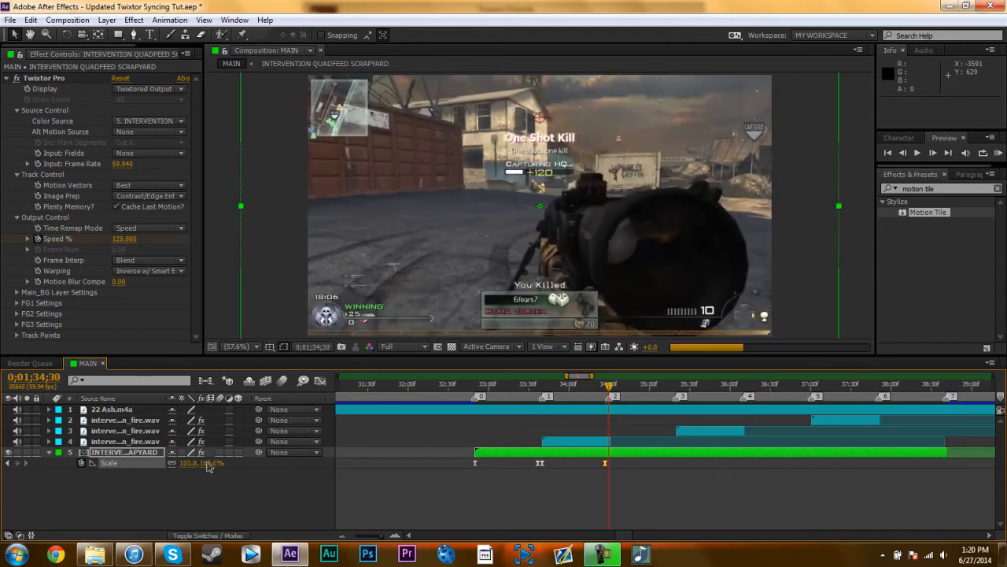
Scrub Scale values to keyframe the remaining markers, ending at 133% on the seventh
double_click(201, 462)
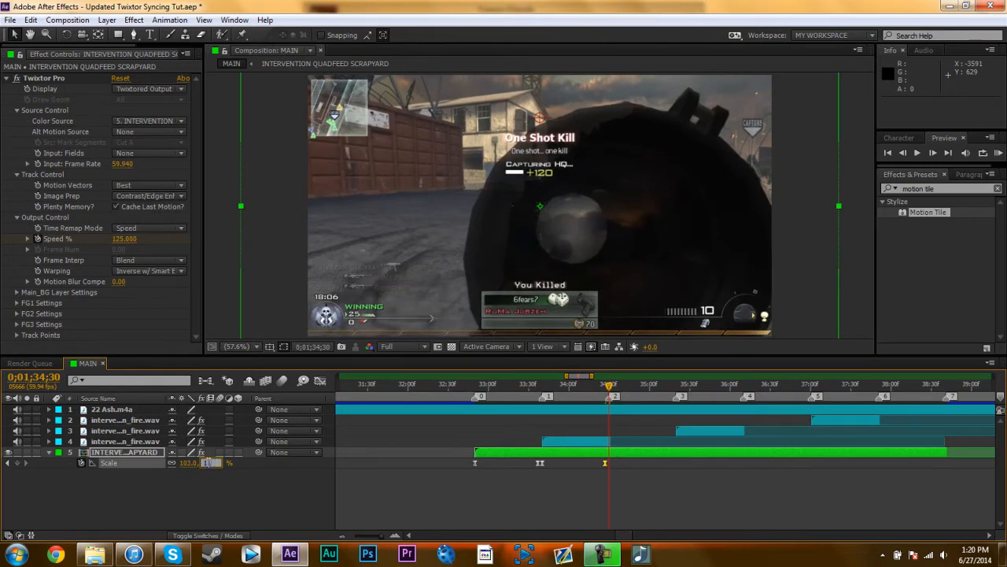
drag(188, 462, 209, 462)
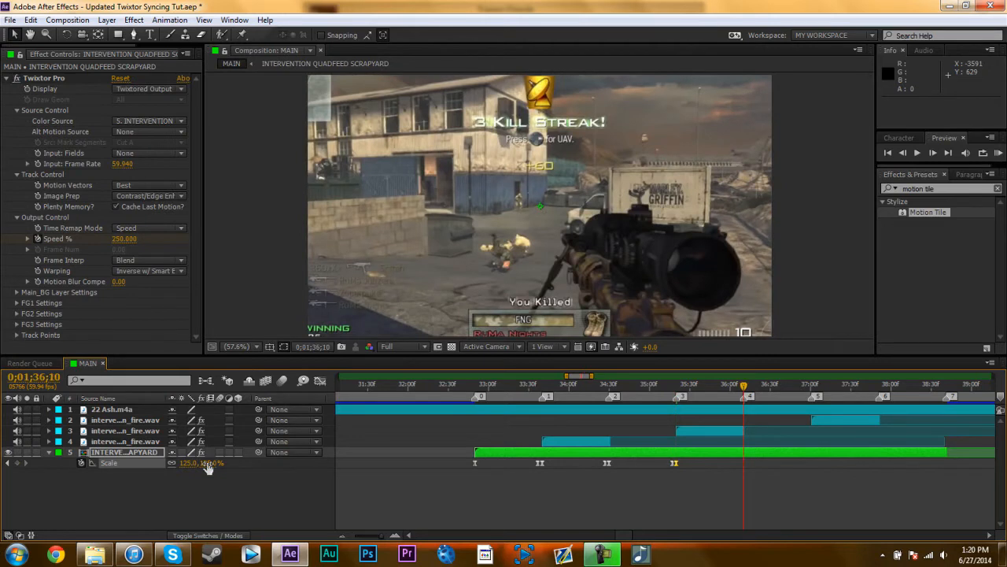
drag(205, 462, 209, 462)
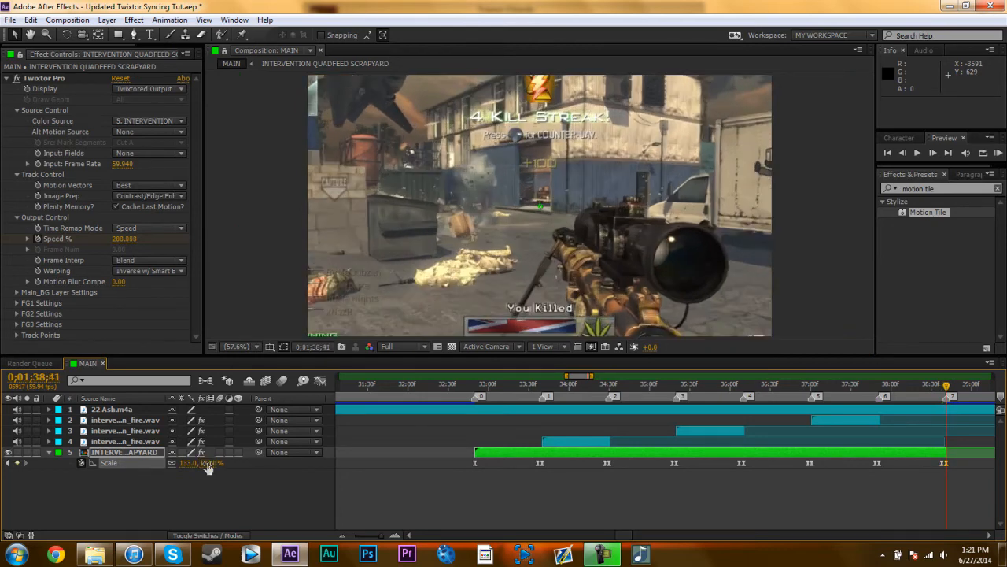
Jump back, set preview resolution to Third, then play and stop the preview
click(559, 383)
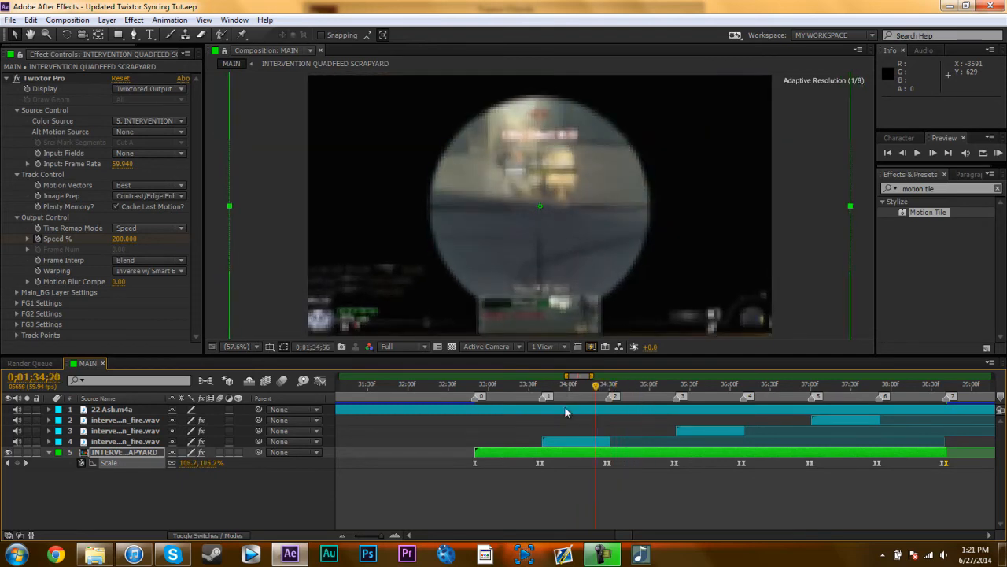
click(402, 346)
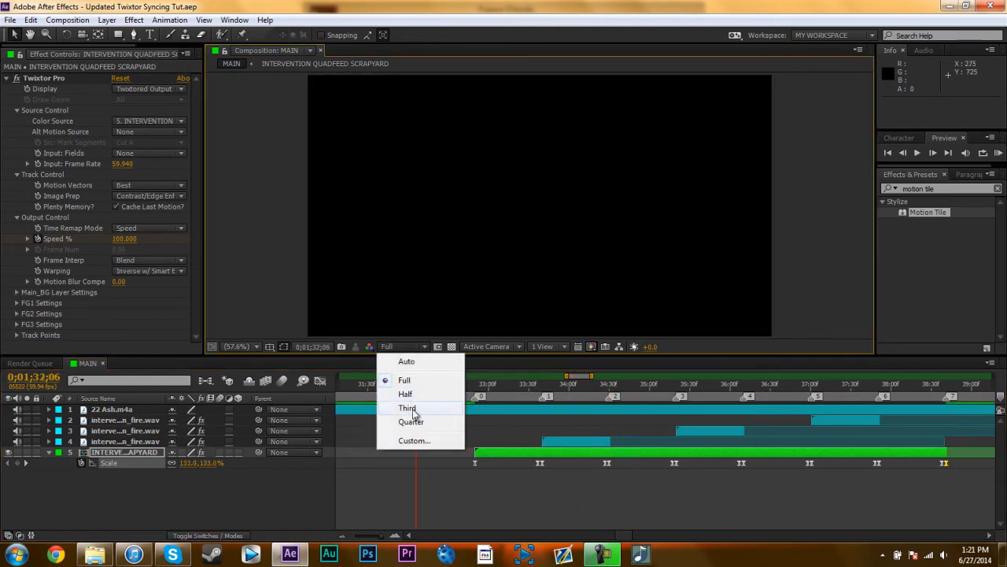
click(407, 407)
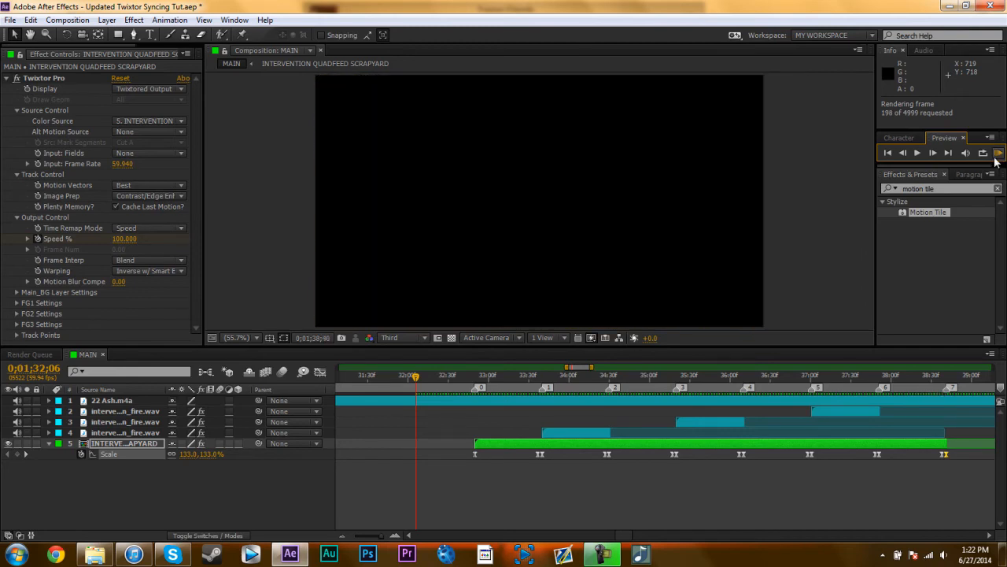
click(917, 152)
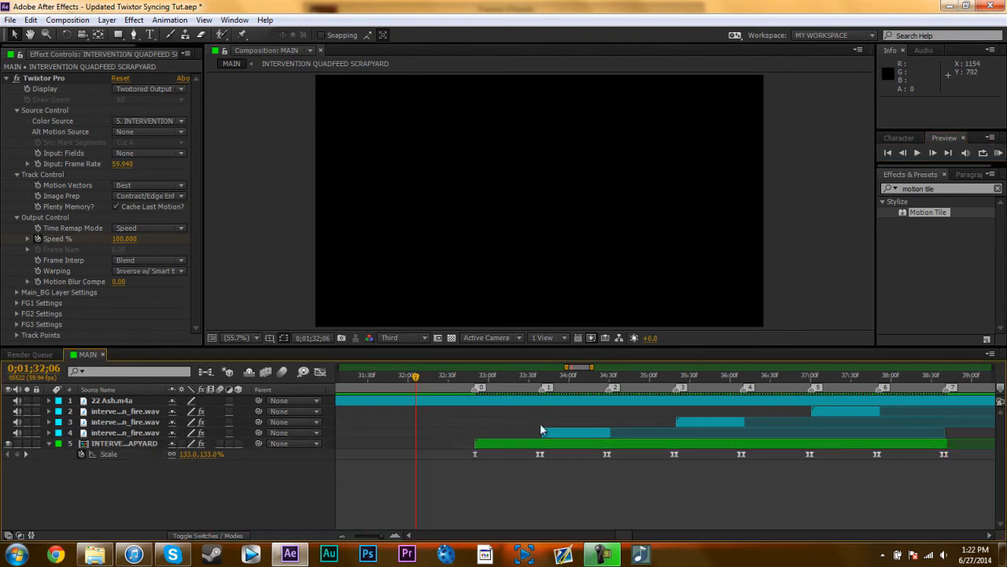
Enable composition motion blur and set preview resolution back to Full
click(545, 375)
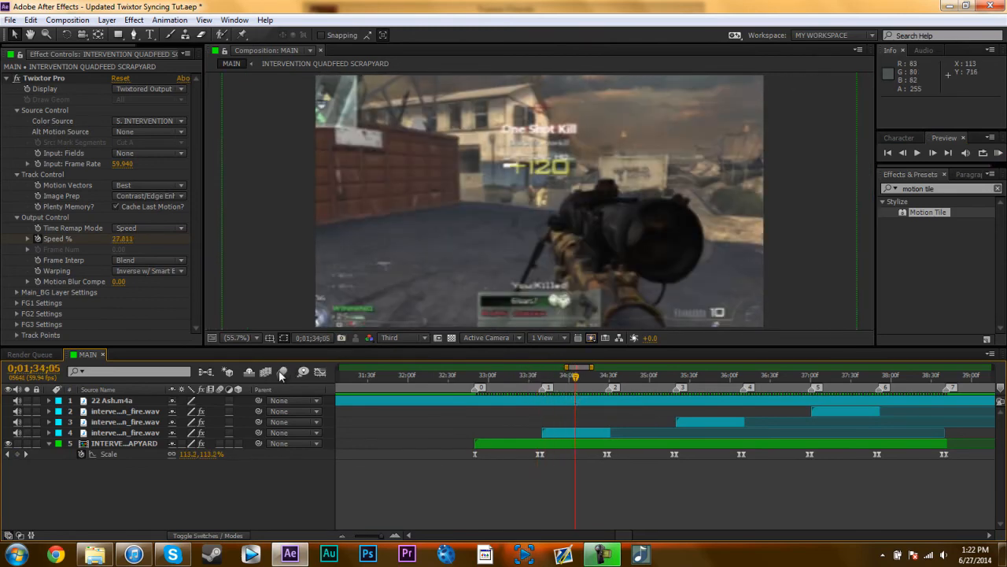
mouse_move(282, 372)
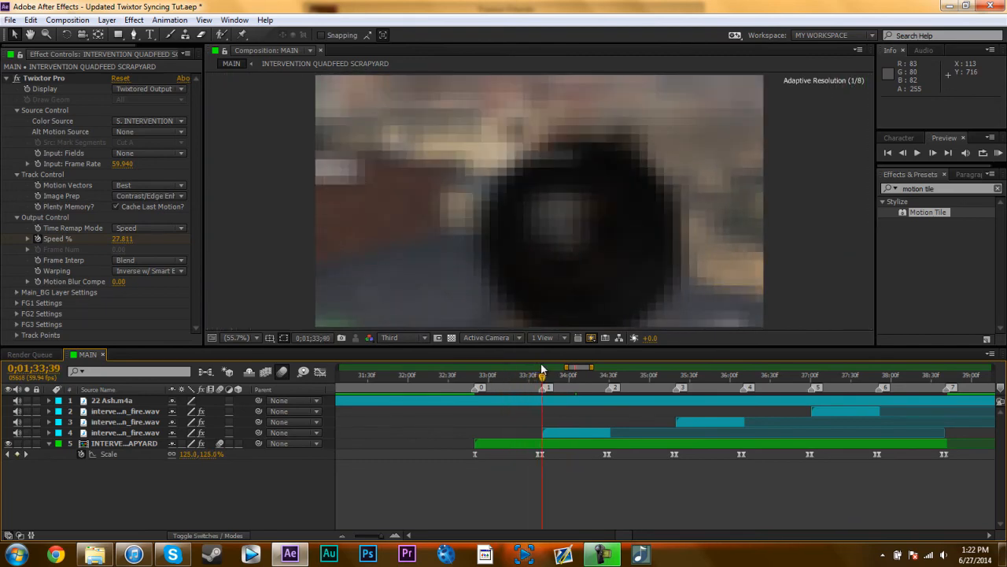
click(402, 337)
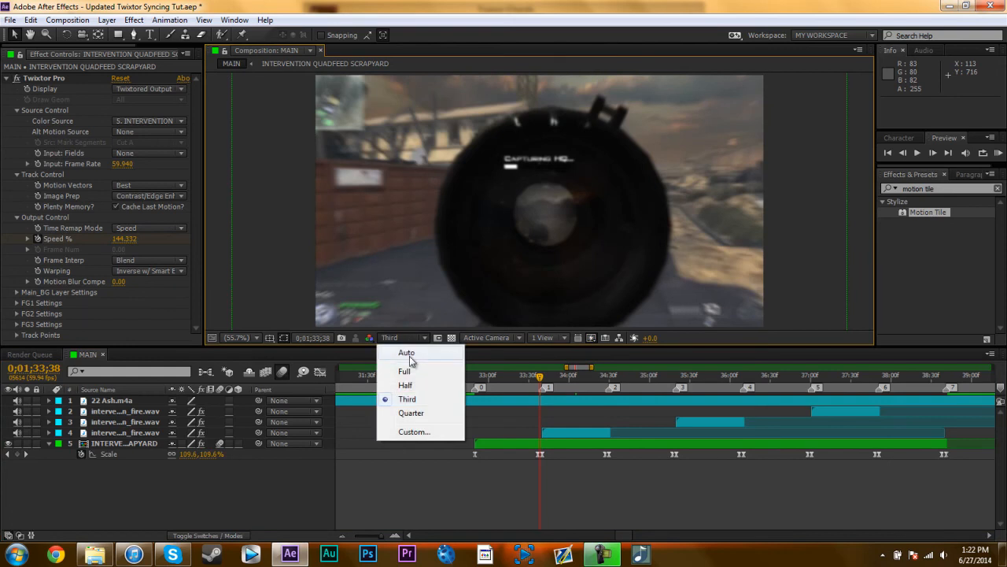
click(403, 370)
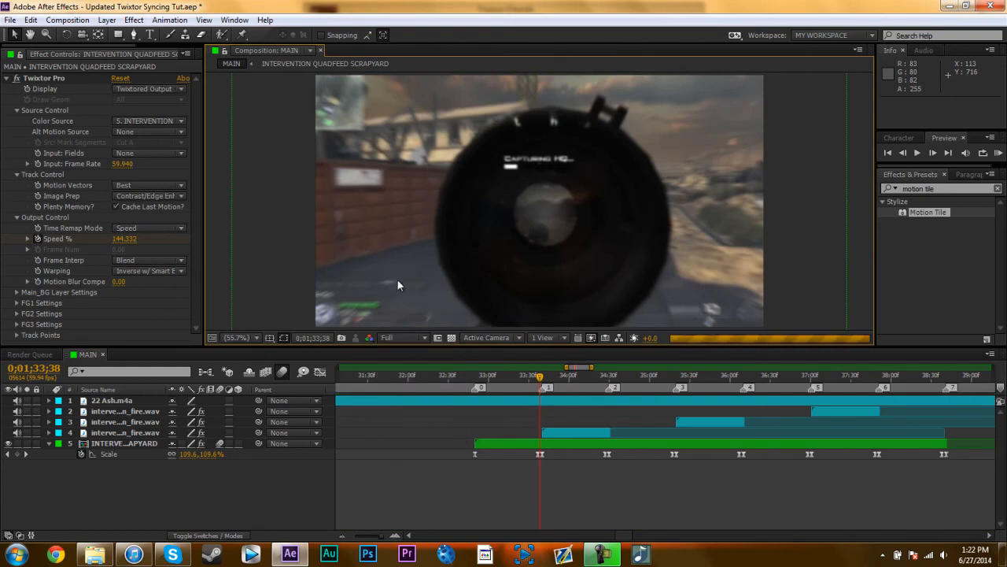